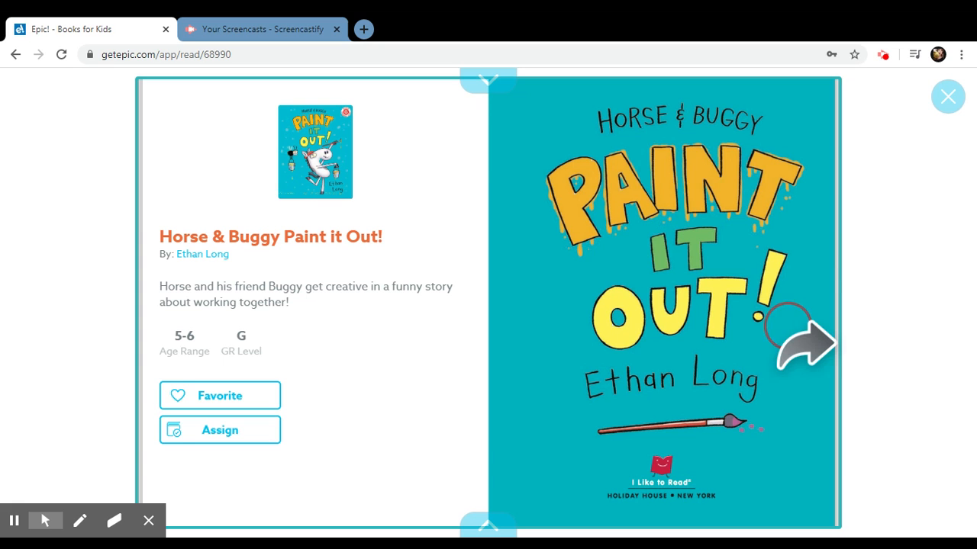
Step: Turn from the cover to the first spread where the fly says 'That looks fun!'
{"action": "left_click", "coordinate": [809, 344]}
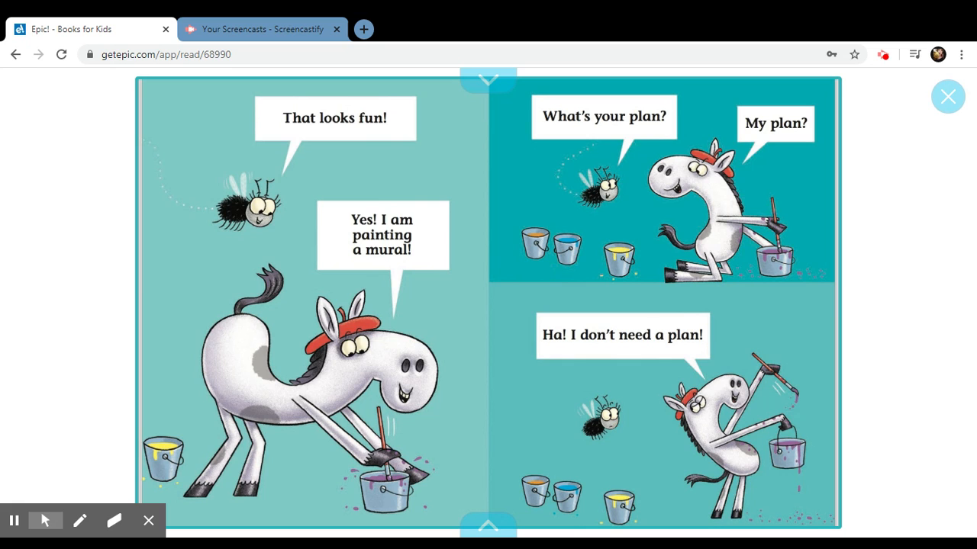
Step: Turn to the spread where the fly says 'Horse, your mural is a big mess!'
{"action": "left_click", "coordinate": [806, 345]}
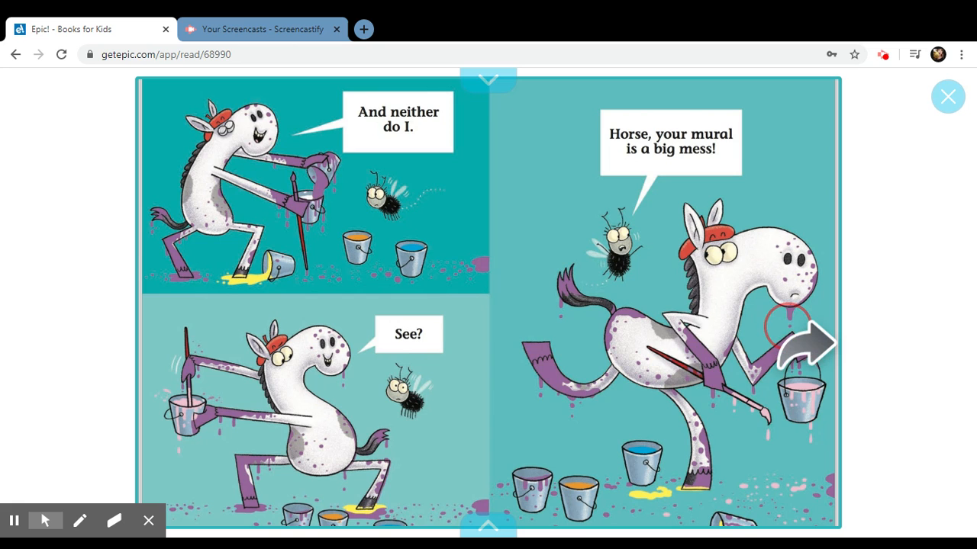
Step: Page through three spreads, past Whoop! Splat!, to 'Horse! Are you okay?'
{"action": "left_click", "coordinate": [805, 344]}
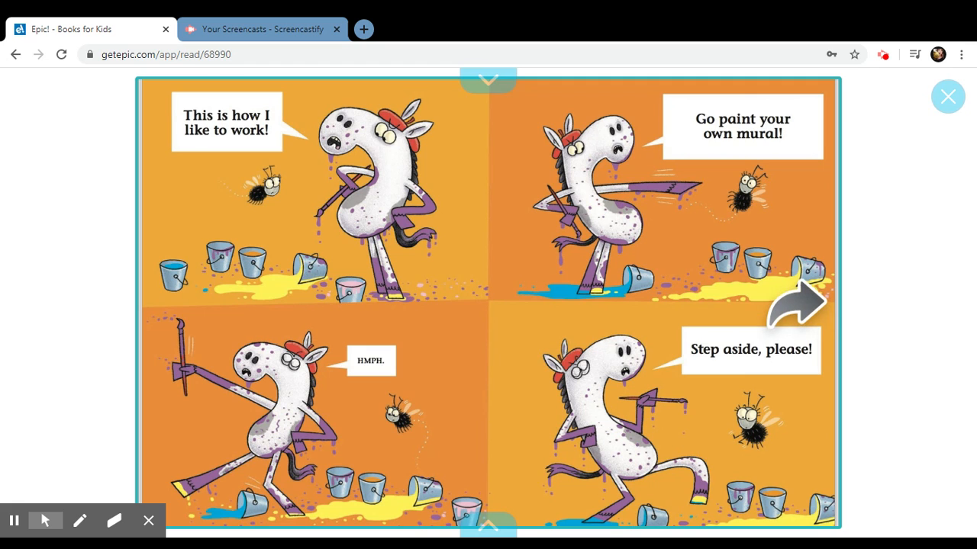
{"action": "left_click", "coordinate": [801, 303]}
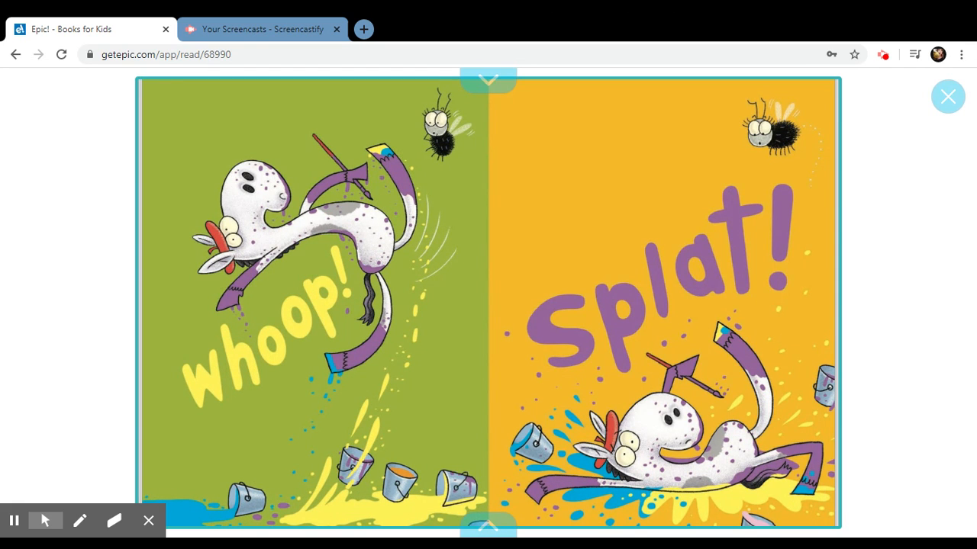
{"action": "left_click", "coordinate": [796, 303]}
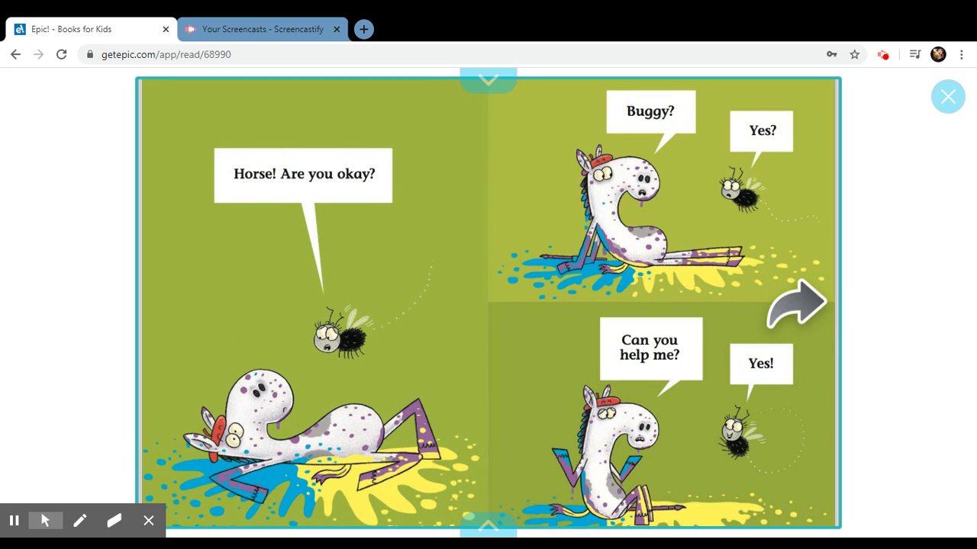